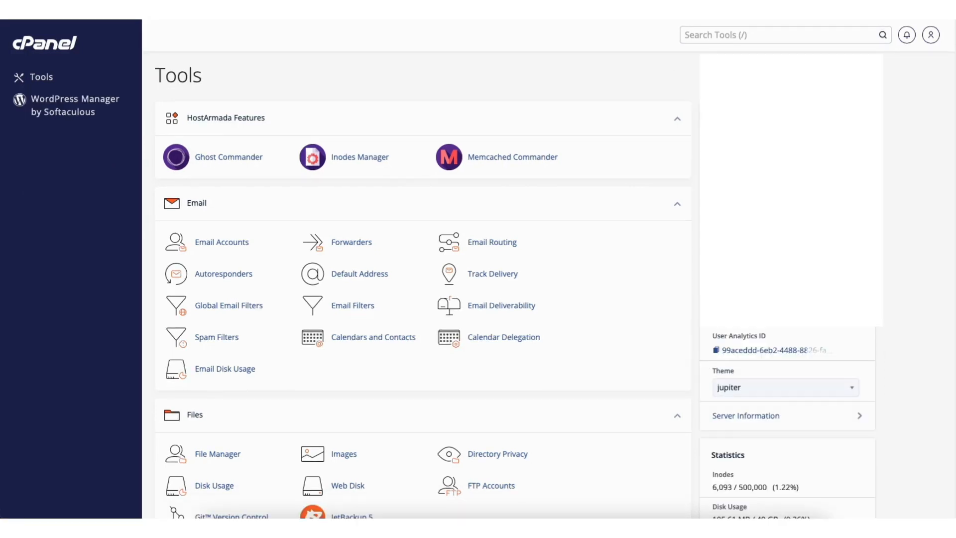
Step: Launch phpMyAdmin from cPanel's Databases section
scroll(down, 3)
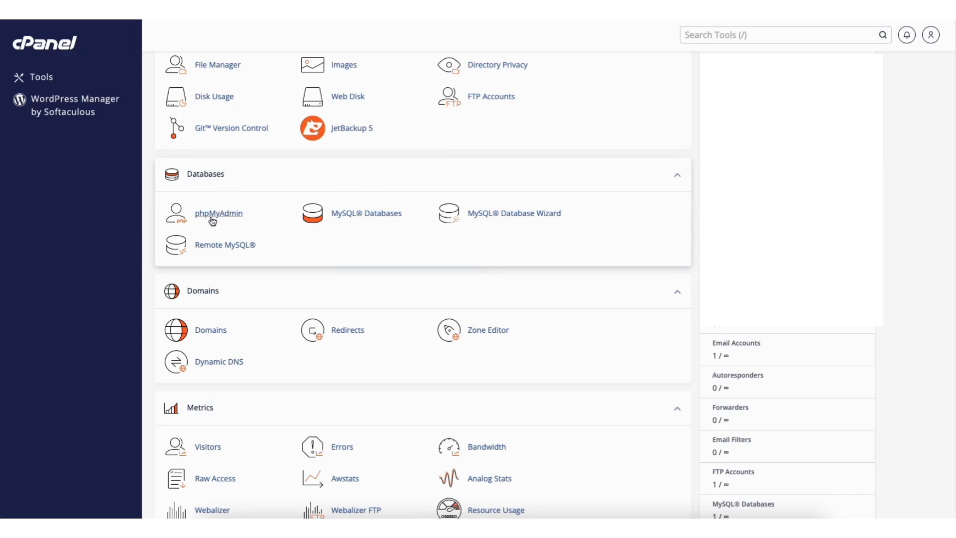
click(218, 213)
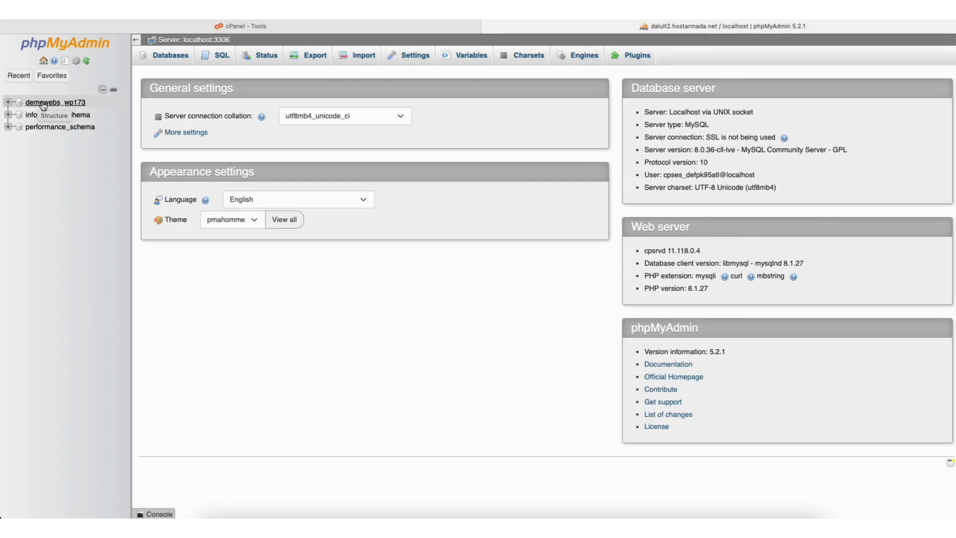
Step: Edit the admin row of the wps0_users table in the demowebs_wp173 database
click(54, 102)
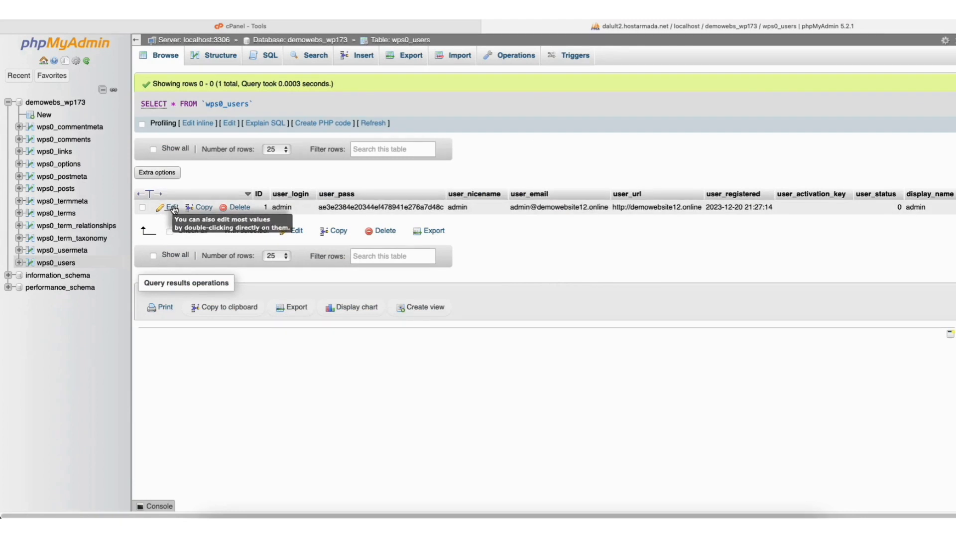
click(170, 207)
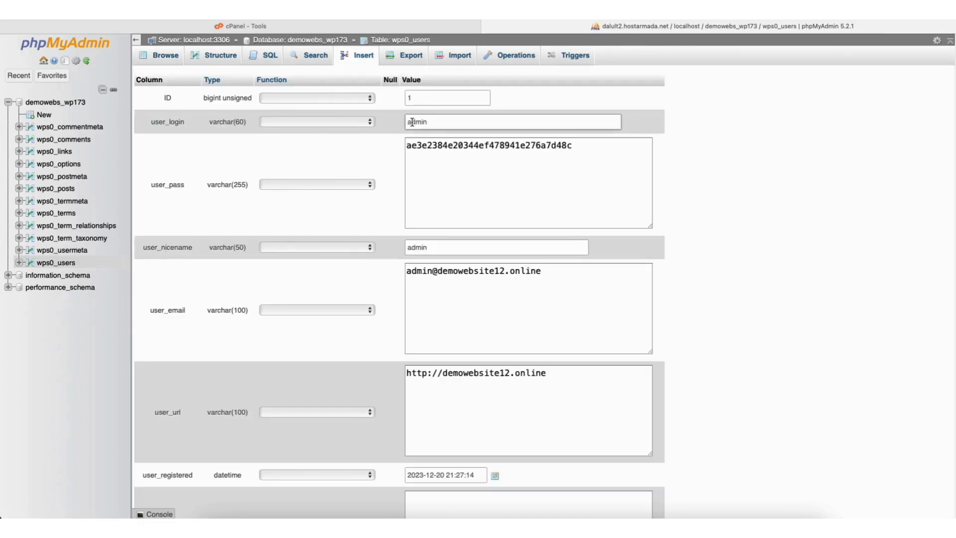
double_click(417, 122)
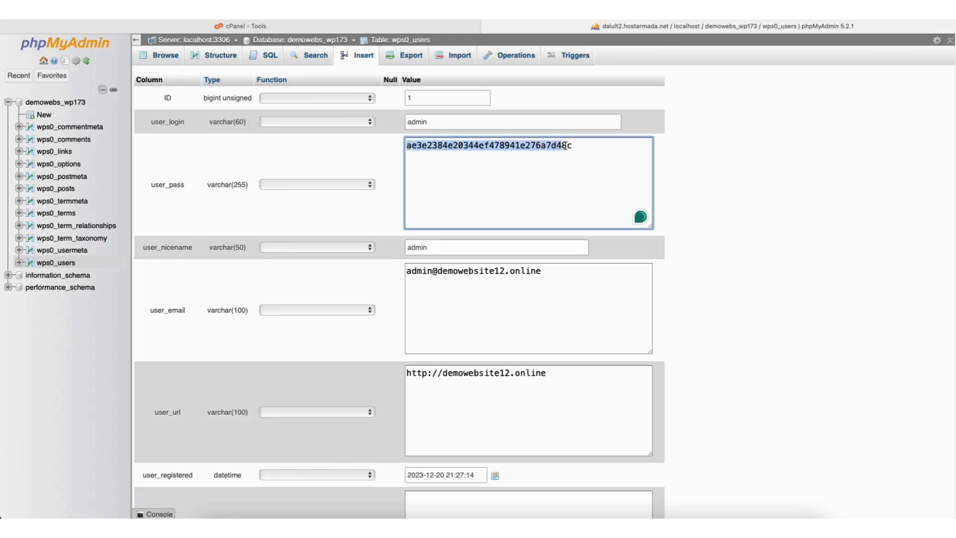
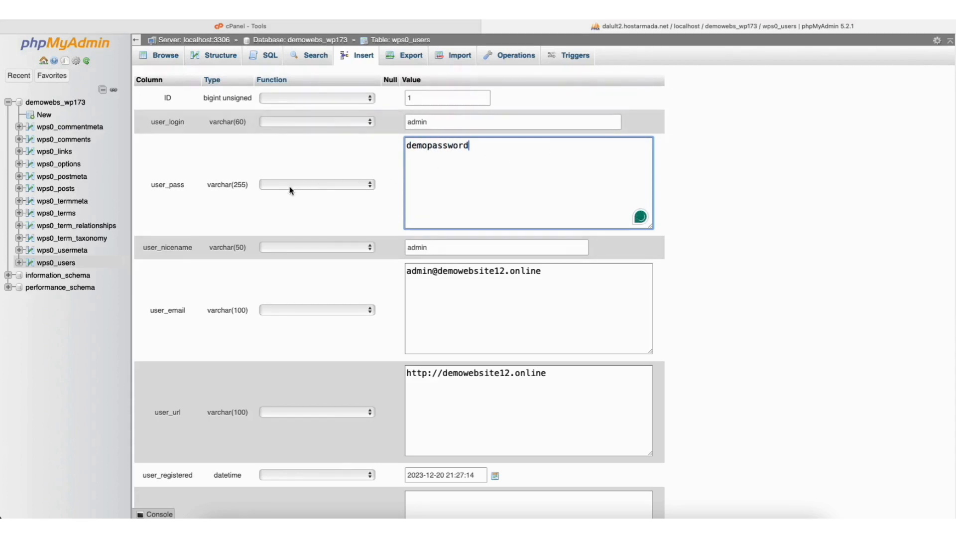
Step: Set the user_pass Function to MD5 and bring the Save and Go buttons into view
click(315, 184)
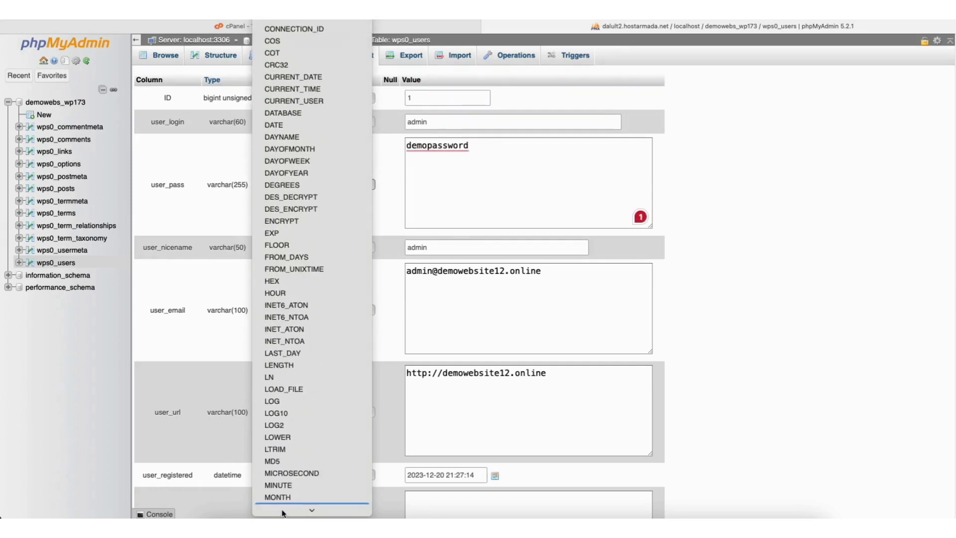
click(272, 461)
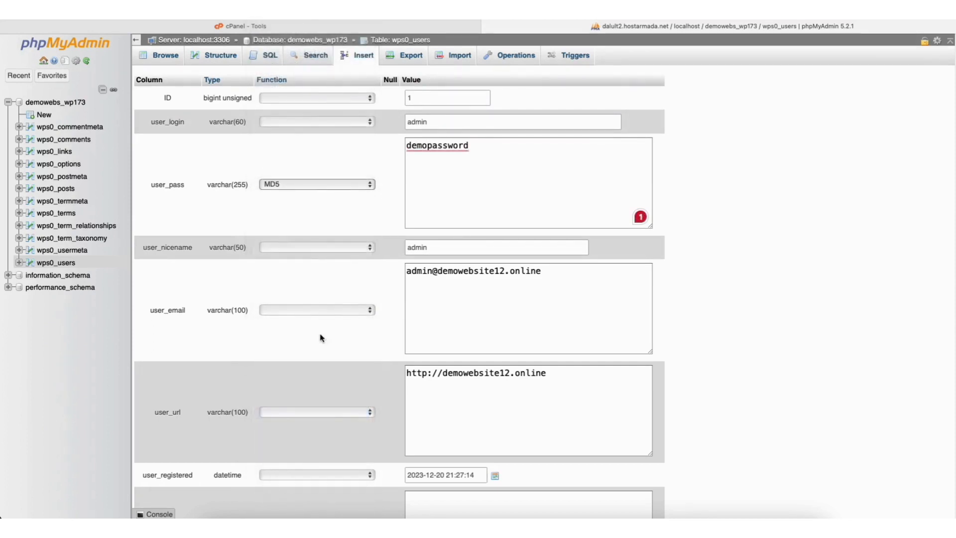
scroll(down, 3)
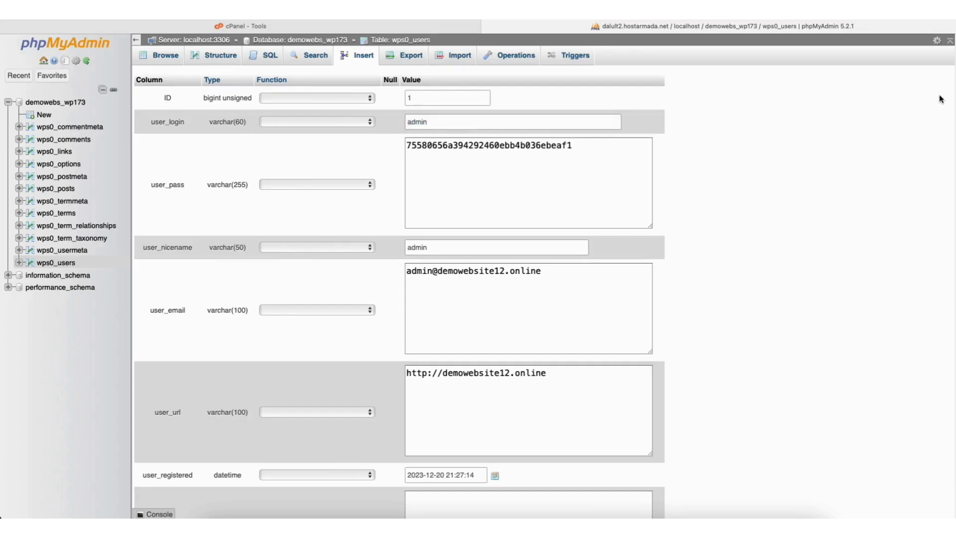
scroll(down, 3)
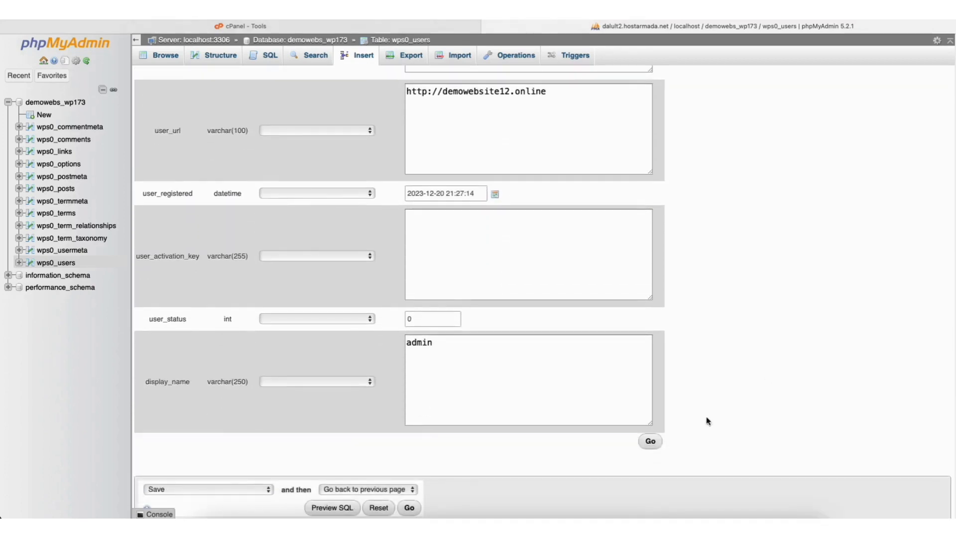